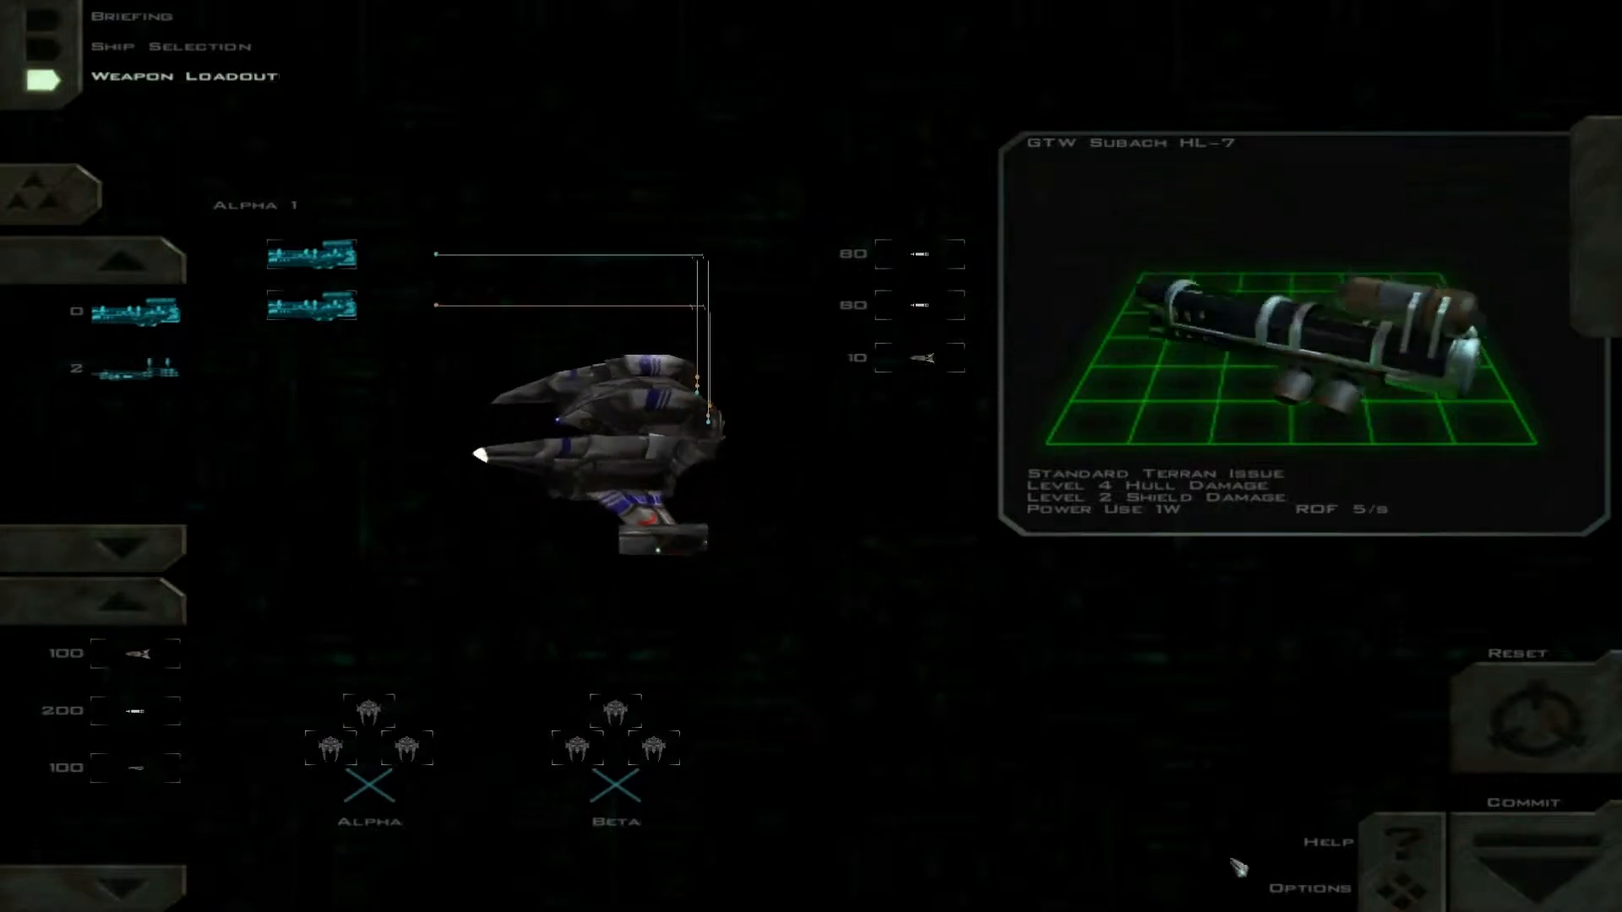
Step: Commit the Subach HL-7 and Tempest loadout and launch the mission
{"action": "left_click", "coordinate": [1527, 800]}
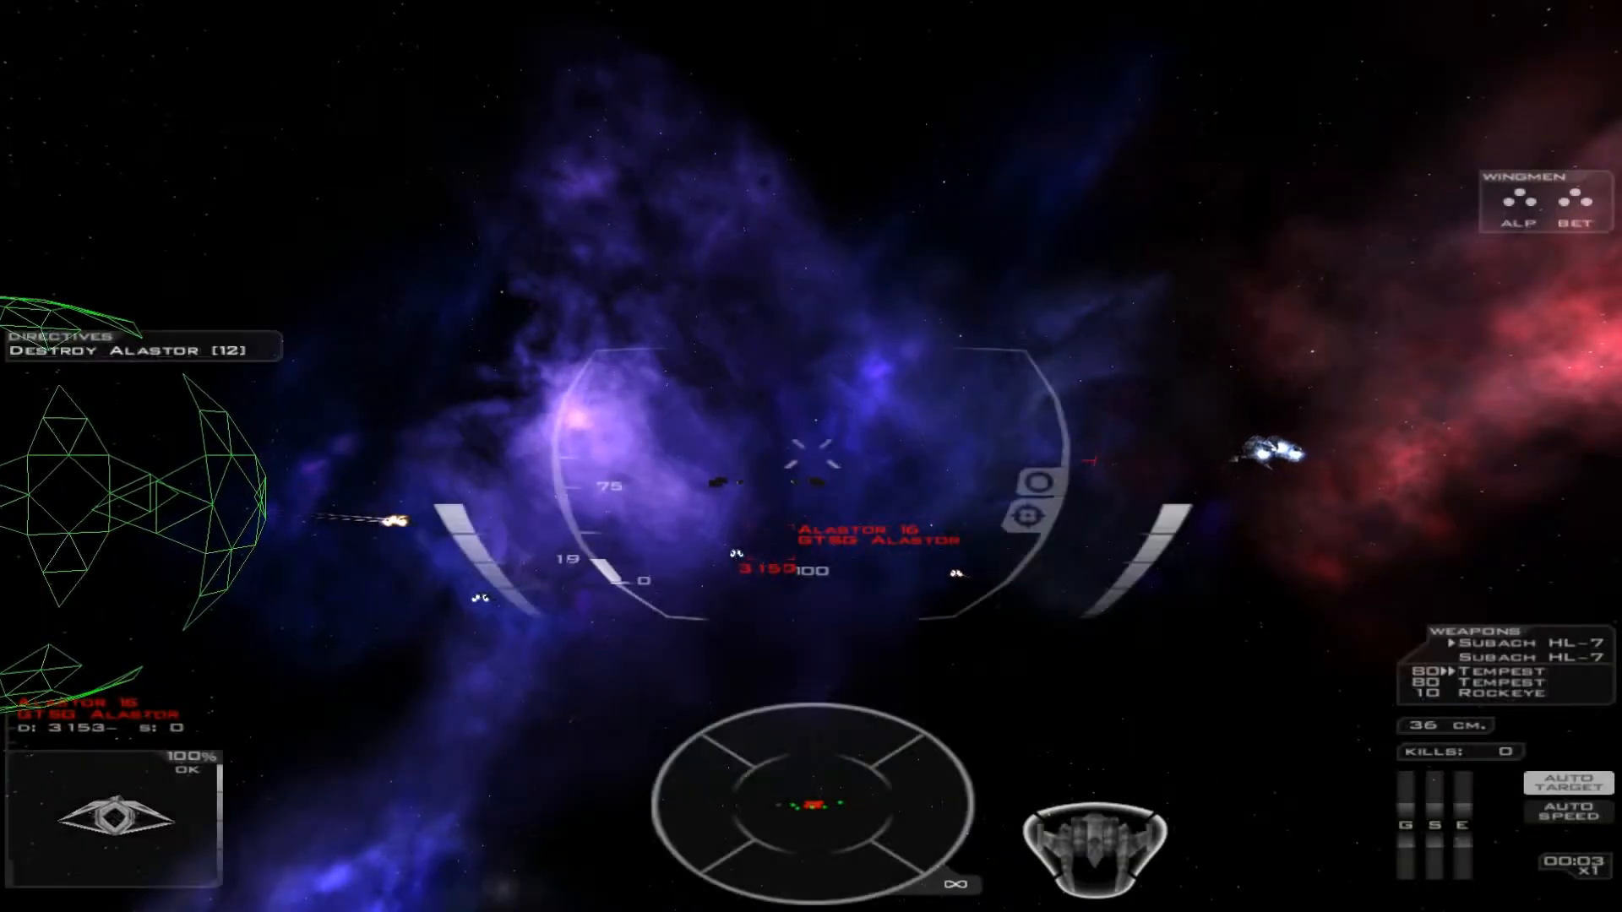